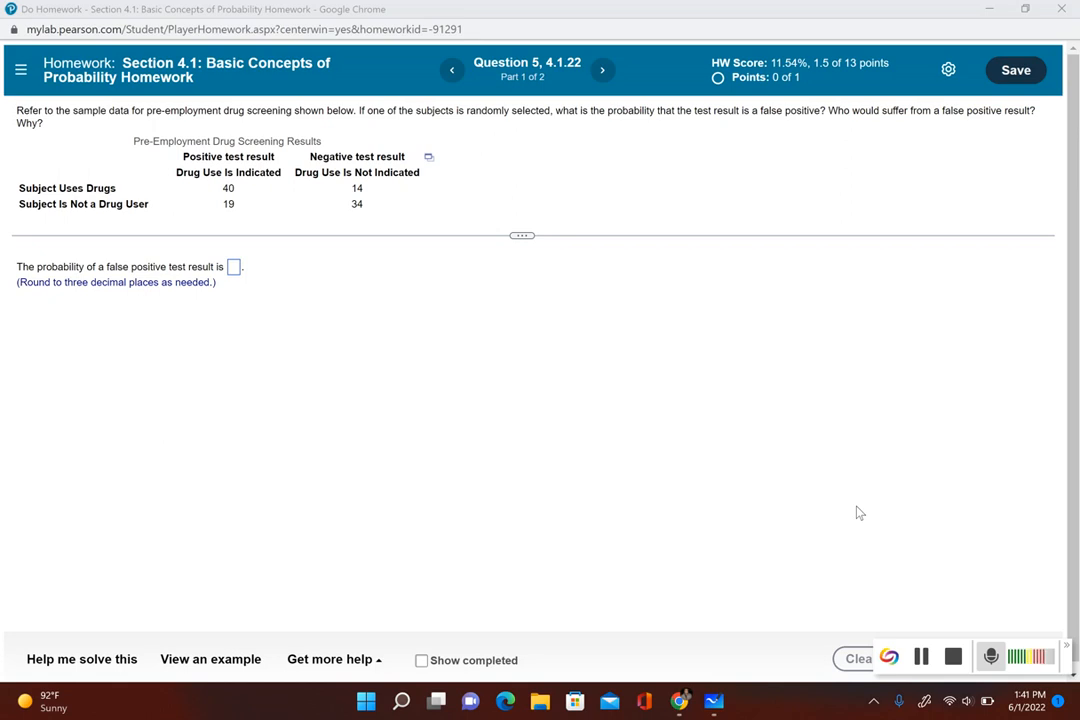
pyautogui.moveTo(868, 274)
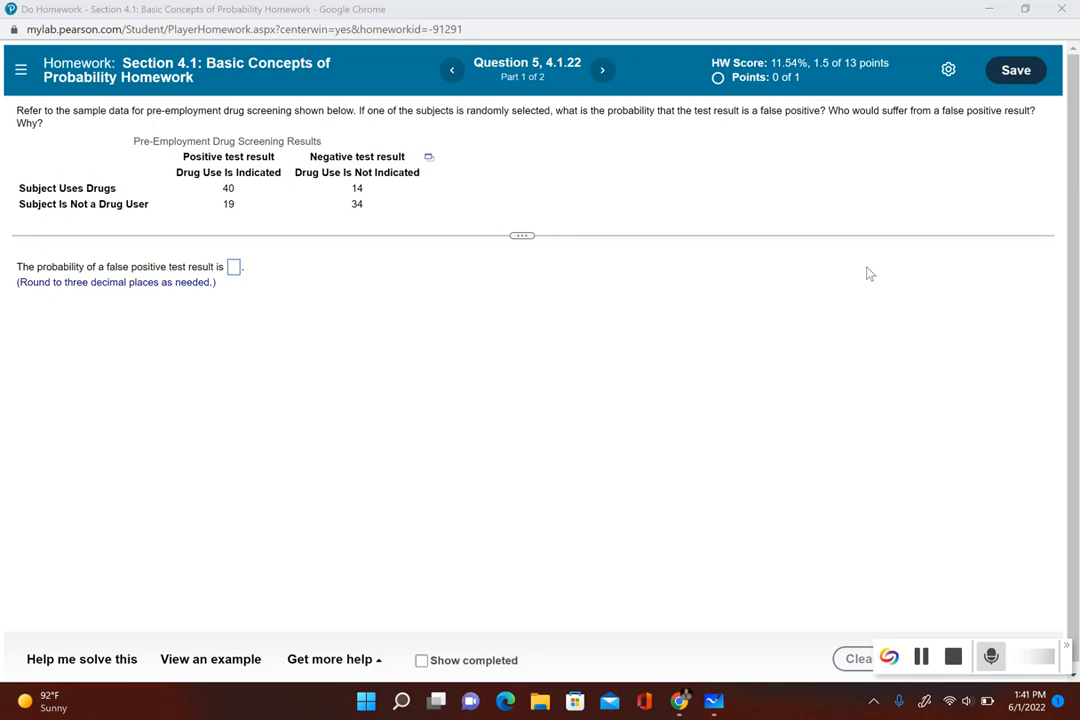
pyautogui.moveTo(304, 240)
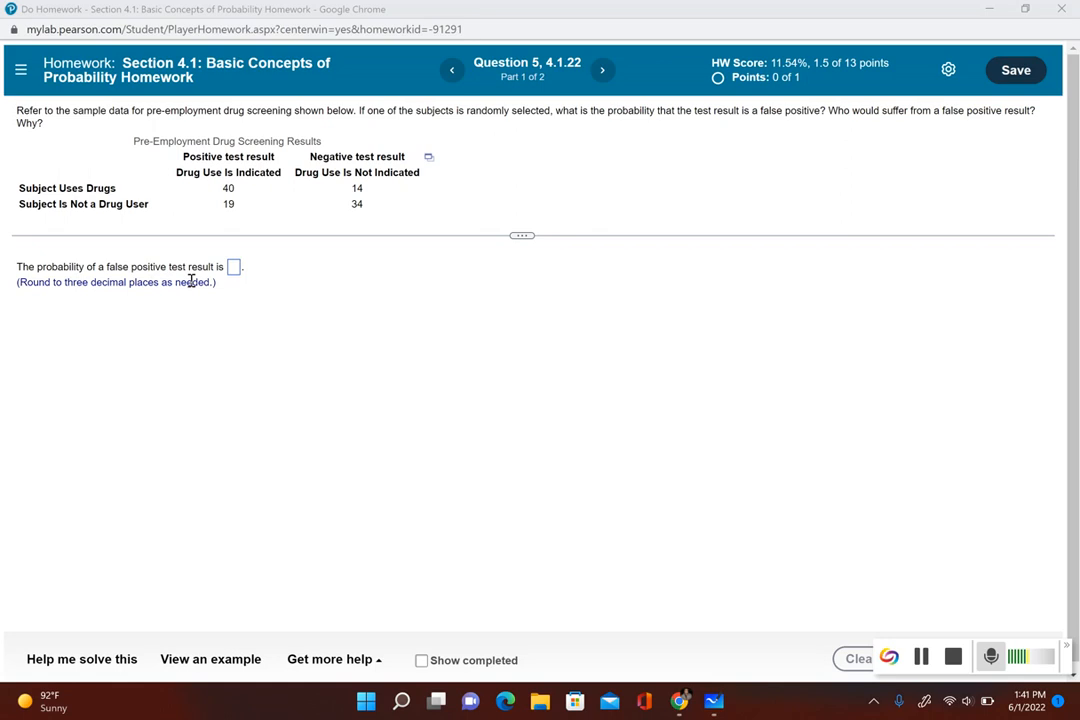
pyautogui.moveTo(248, 264)
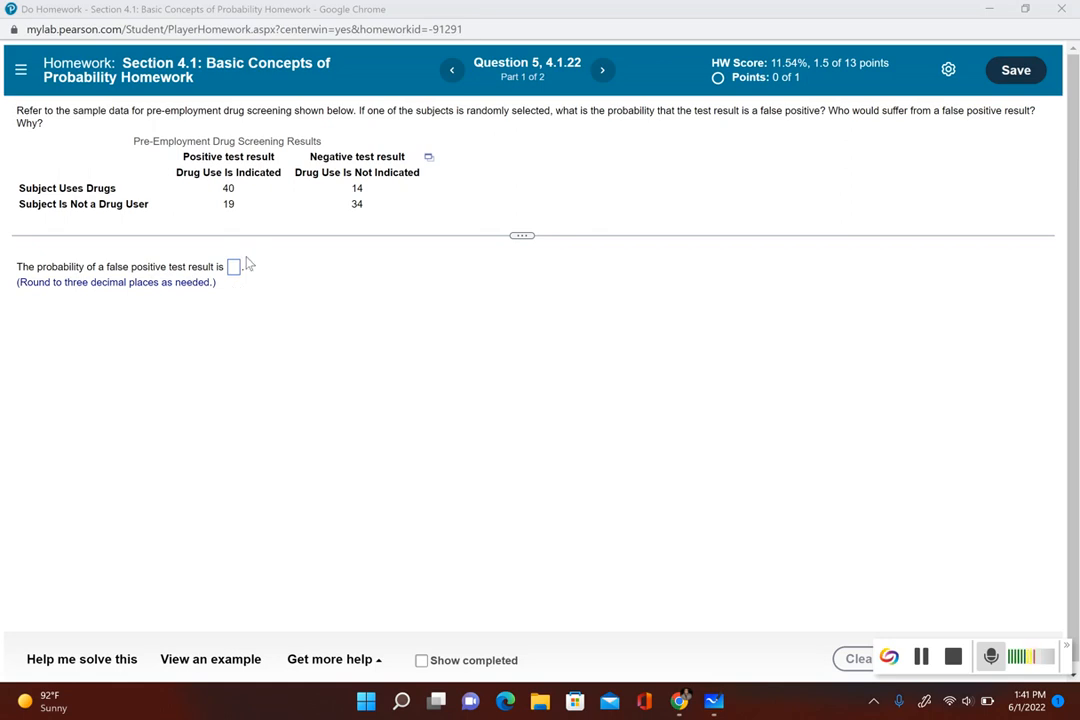
pyautogui.moveTo(220, 202)
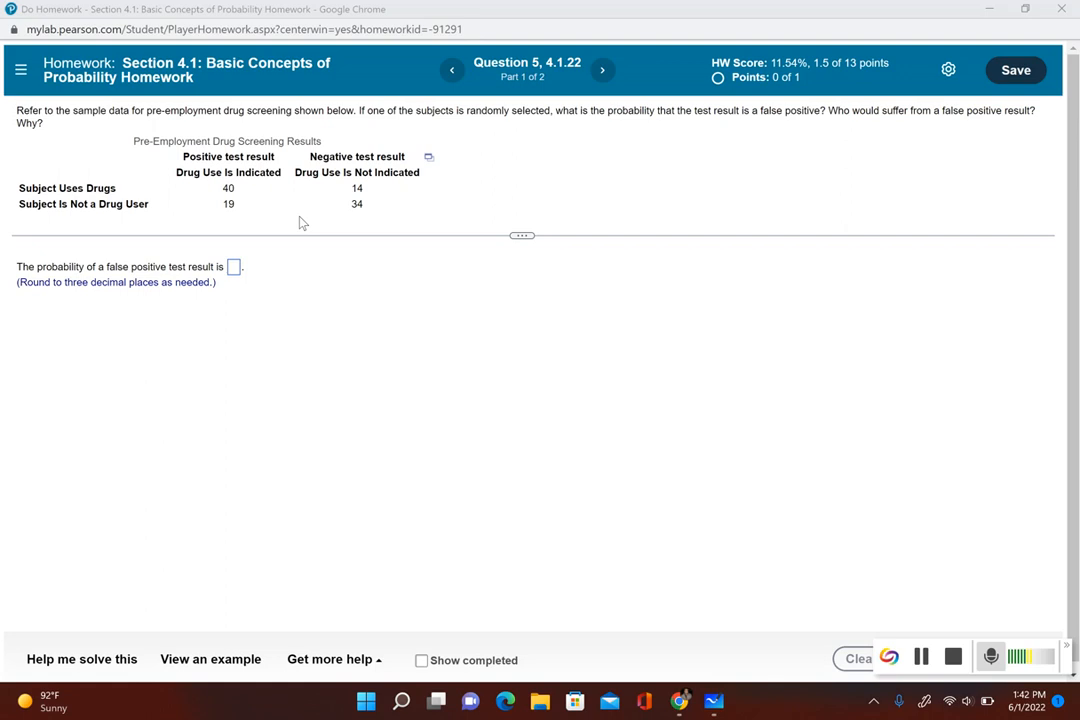
pyautogui.moveTo(178, 264)
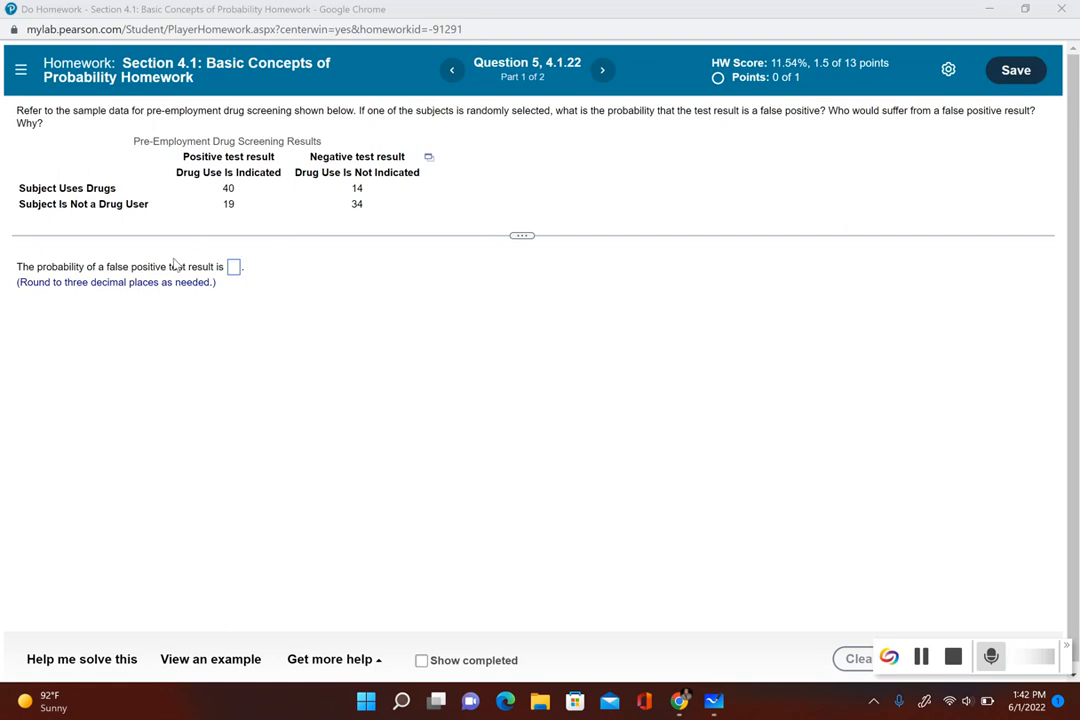
pyautogui.moveTo(140, 216)
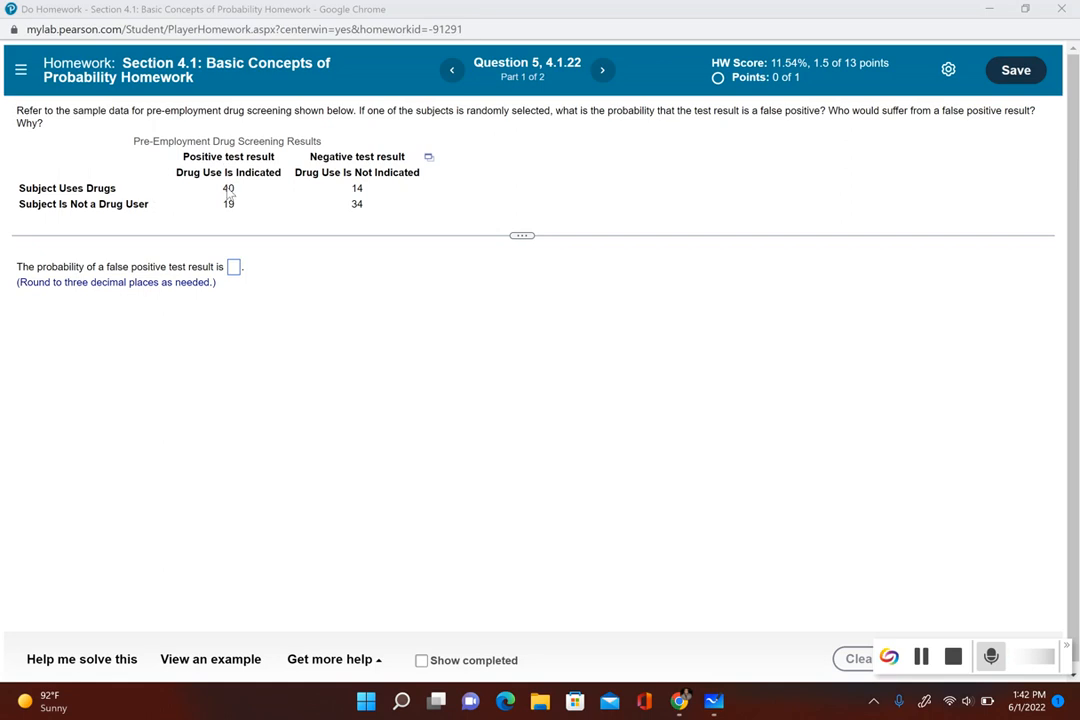
pyautogui.moveTo(226, 206)
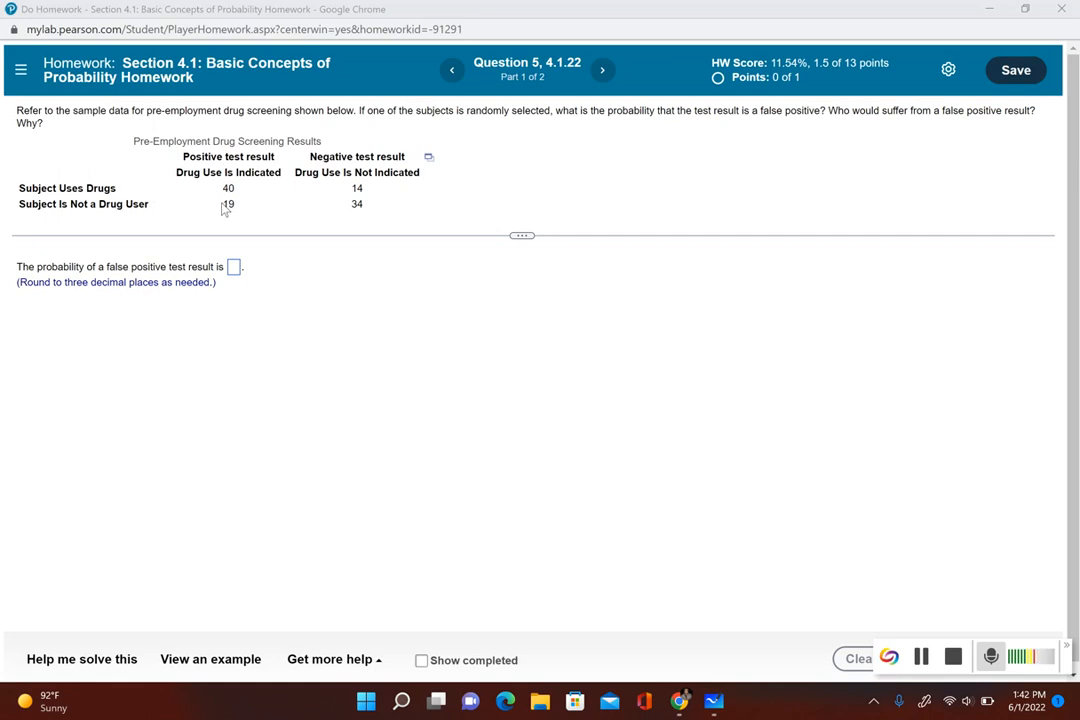
pyautogui.moveTo(232, 216)
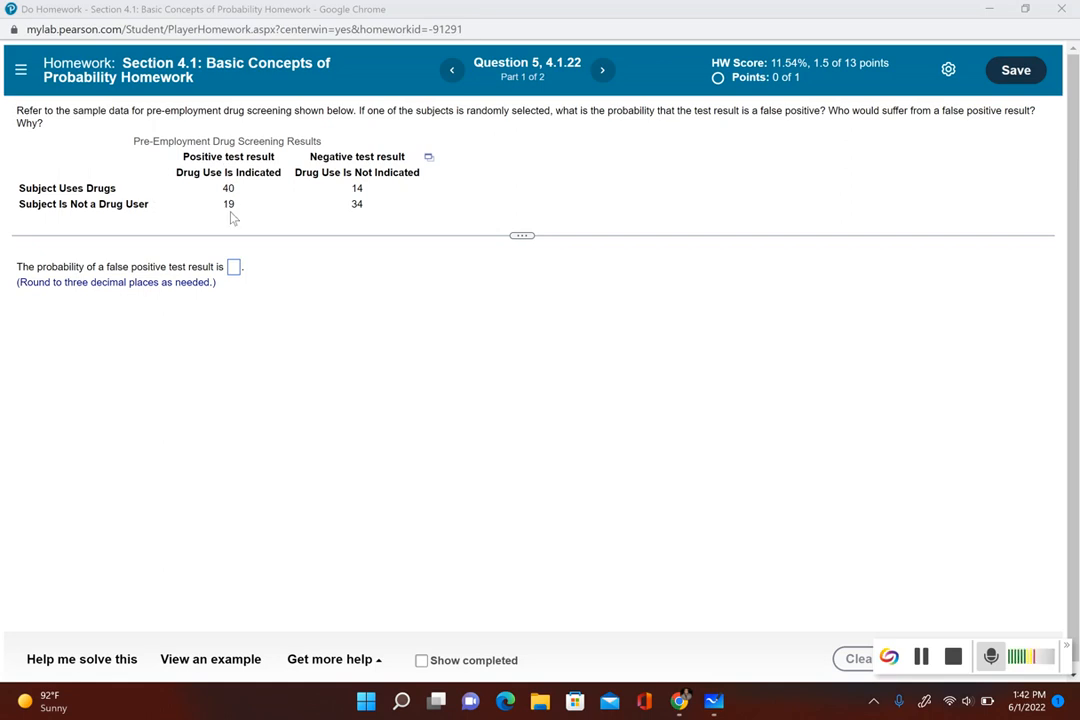
pyautogui.moveTo(160, 204)
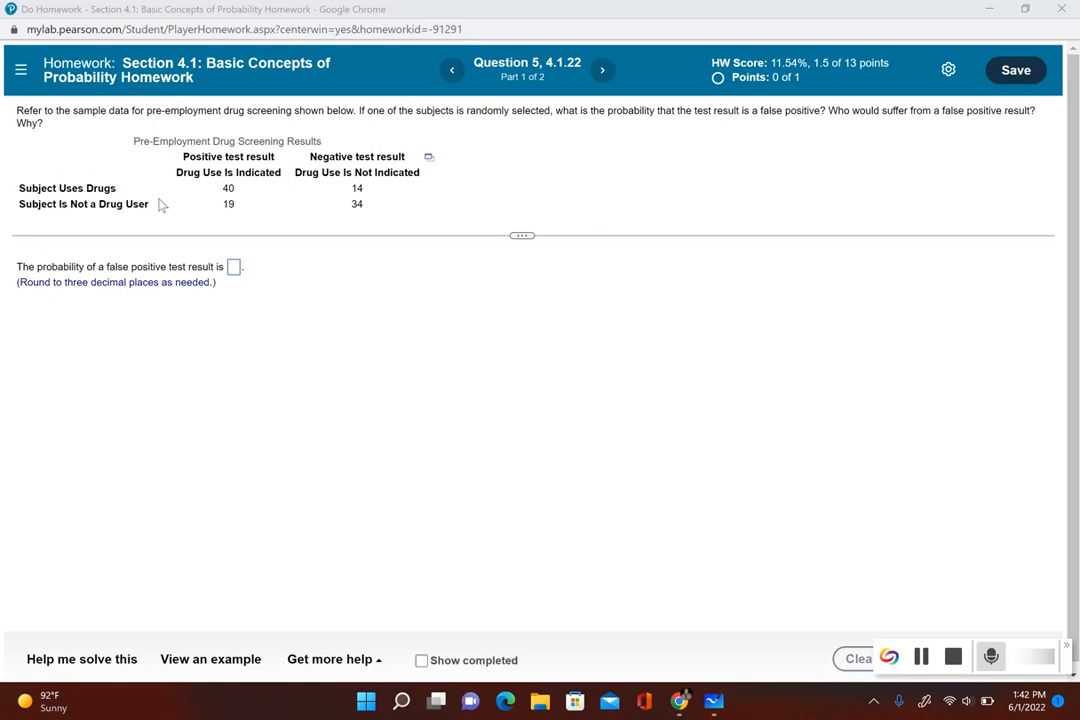
# Ink the fraction 19/107 and its decimal result 0.1775 on the whiteboard
pyautogui.doubleClick(44, 204)
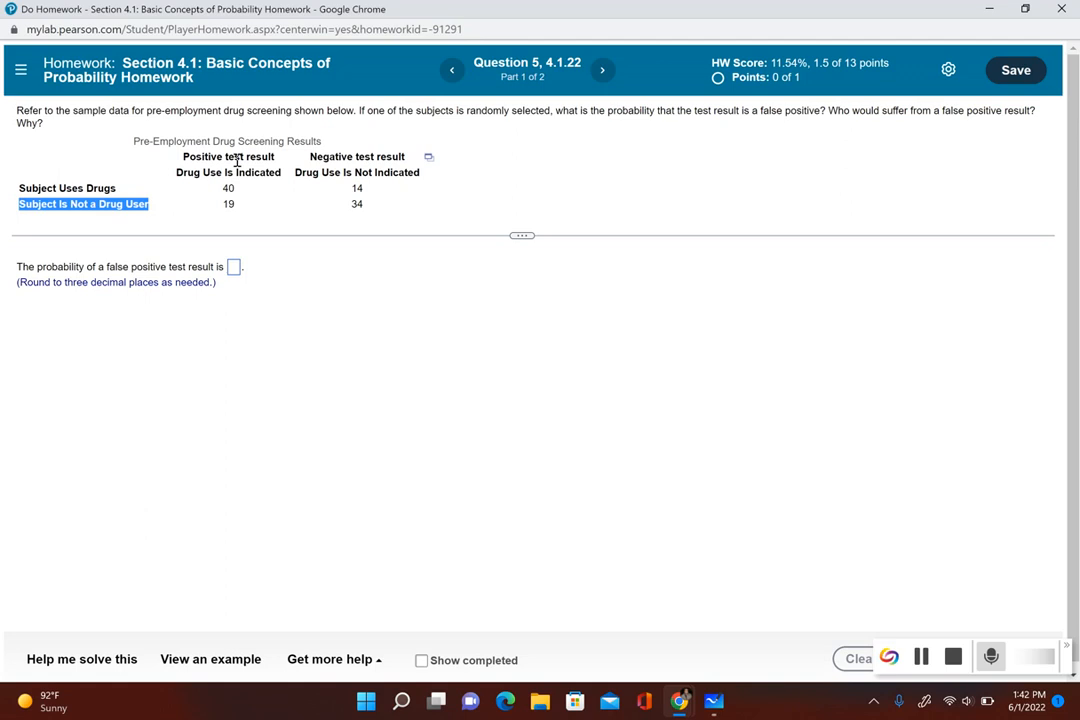
pyautogui.moveTo(232, 212)
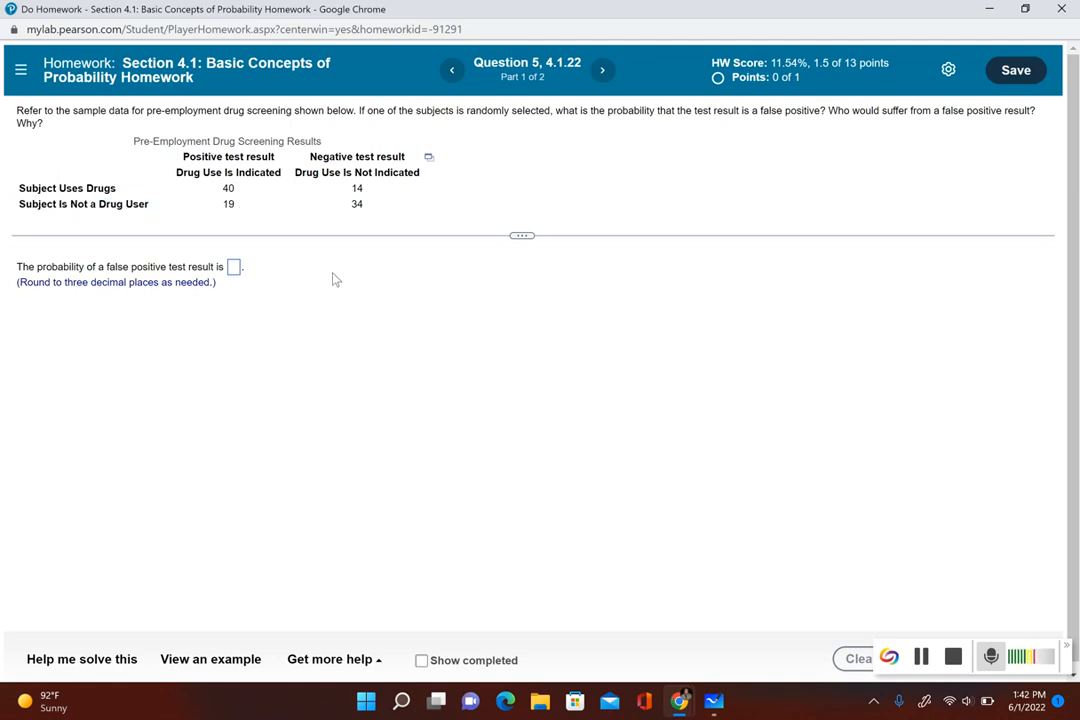
pyautogui.moveTo(492, 414)
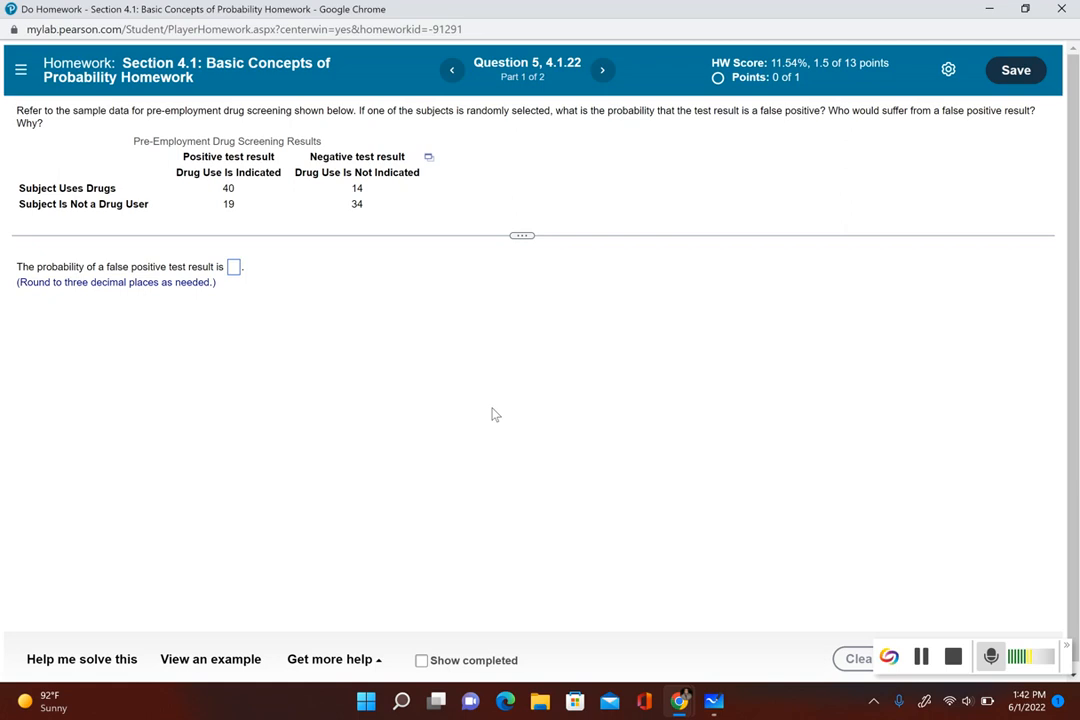
pyautogui.moveTo(596, 270)
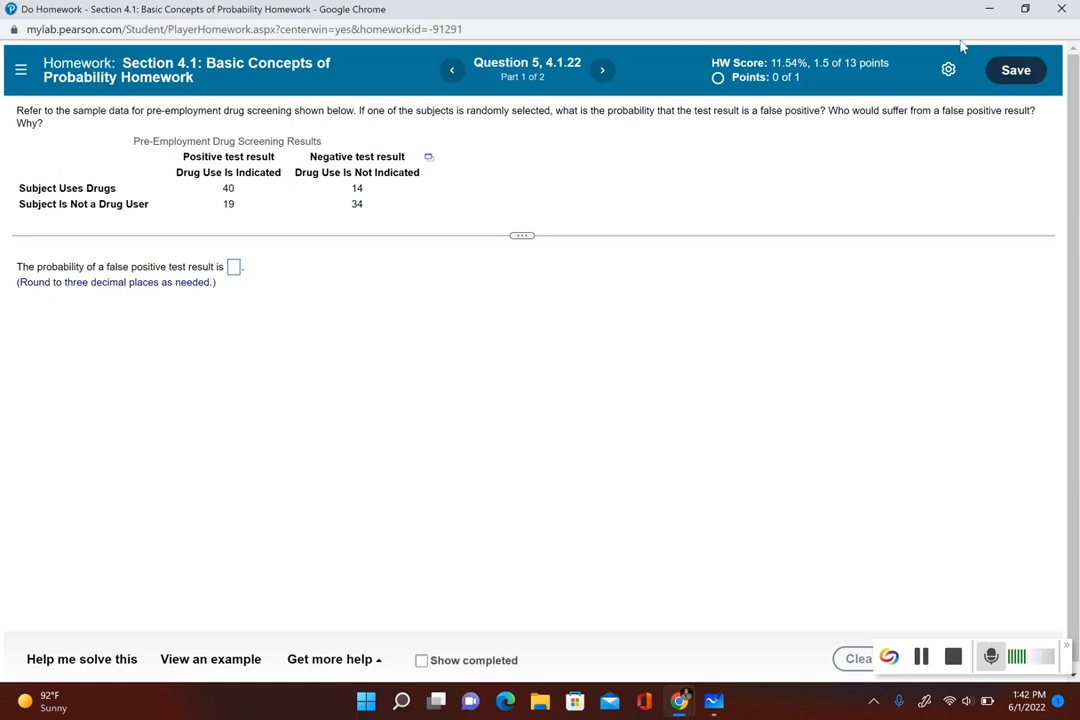
pyautogui.moveTo(1022, 24)
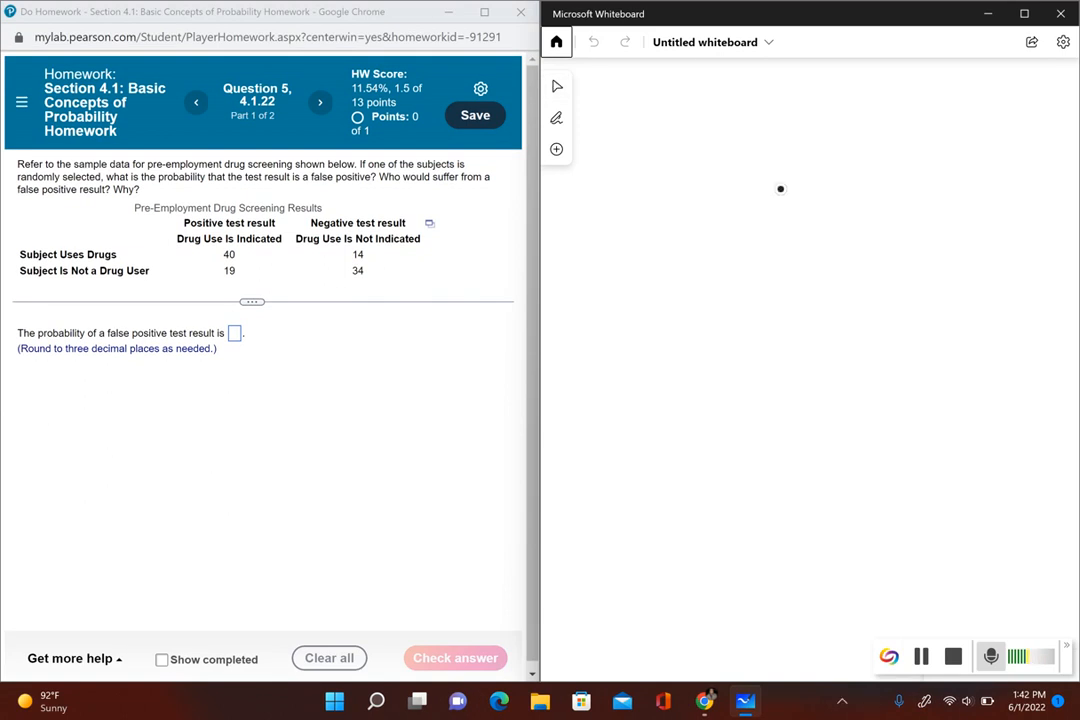
pyautogui.moveTo(644, 160); pyautogui.dragTo(664, 224)
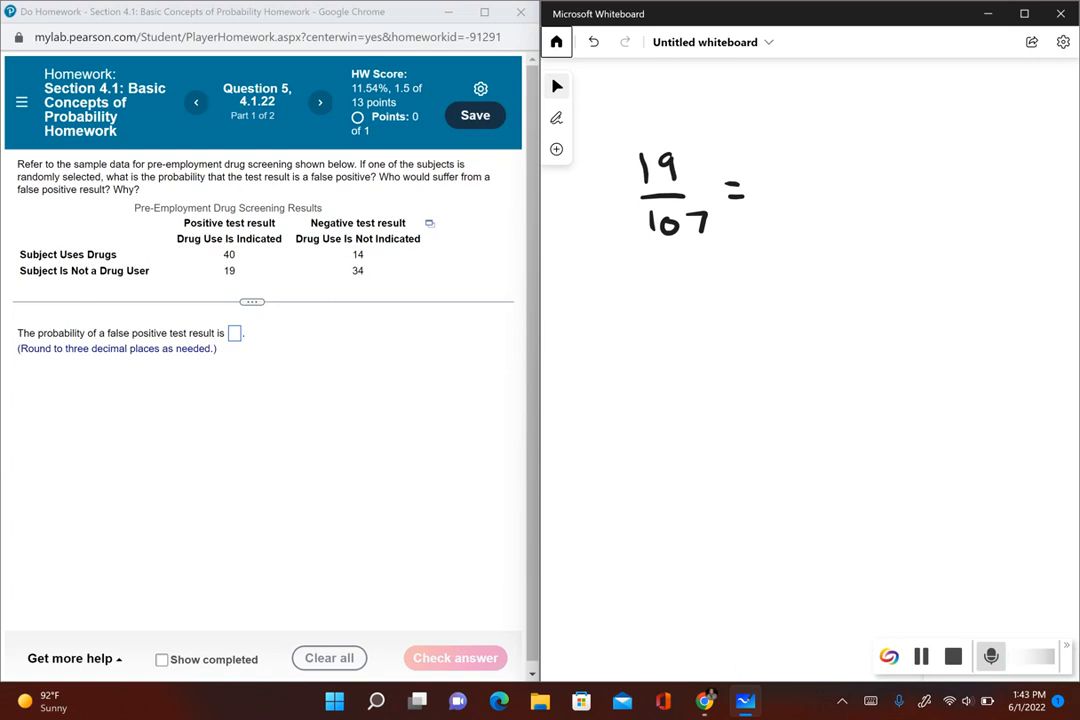
pyautogui.moveTo(776, 184); pyautogui.dragTo(856, 184)
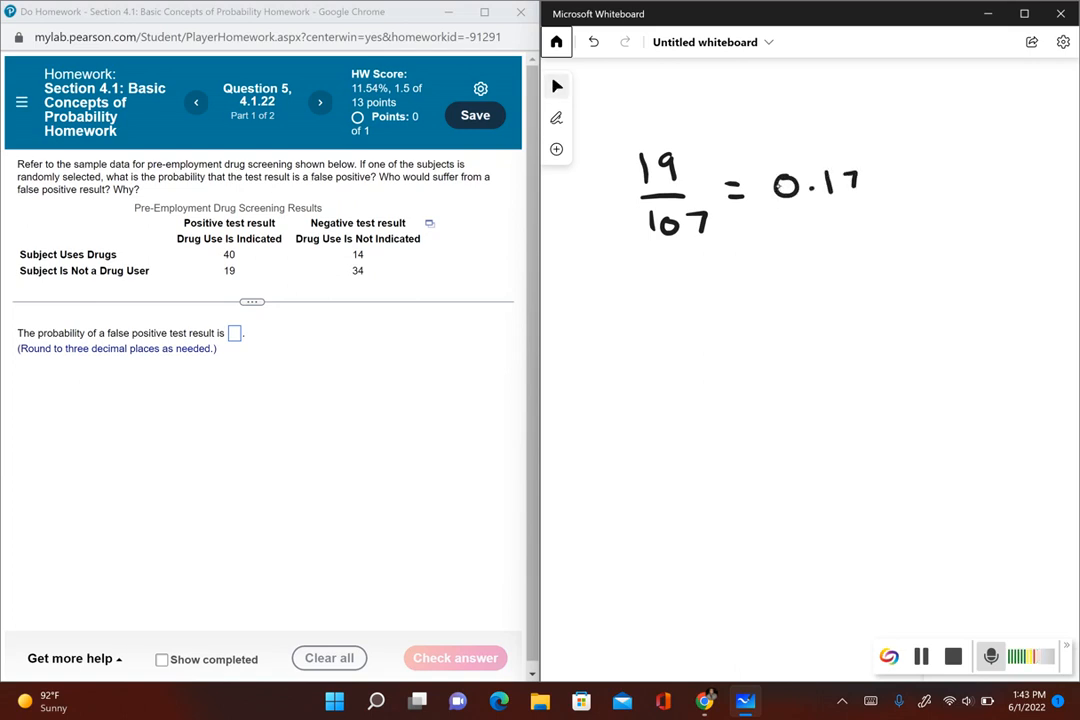
pyautogui.moveTo(860, 180); pyautogui.dragTo(910, 184)
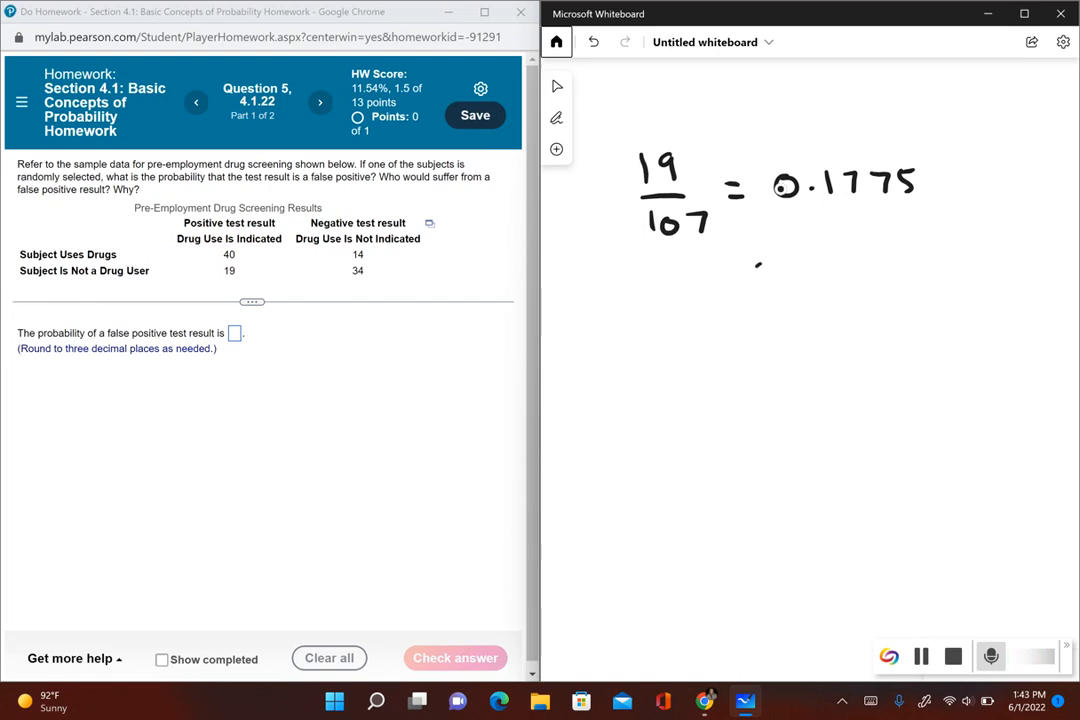
# Ink the rounded value ≈ 0.178 below the calculation
pyautogui.moveTo(760, 268); pyautogui.dragTo(784, 282)
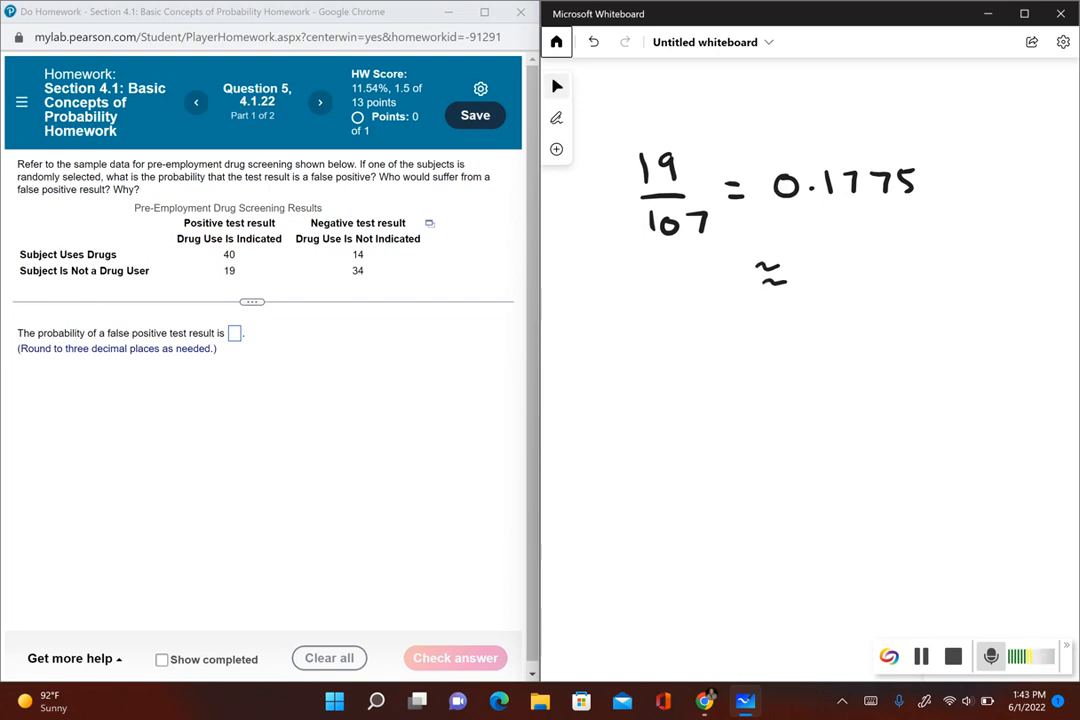
pyautogui.moveTo(824, 262); pyautogui.dragTo(810, 280)
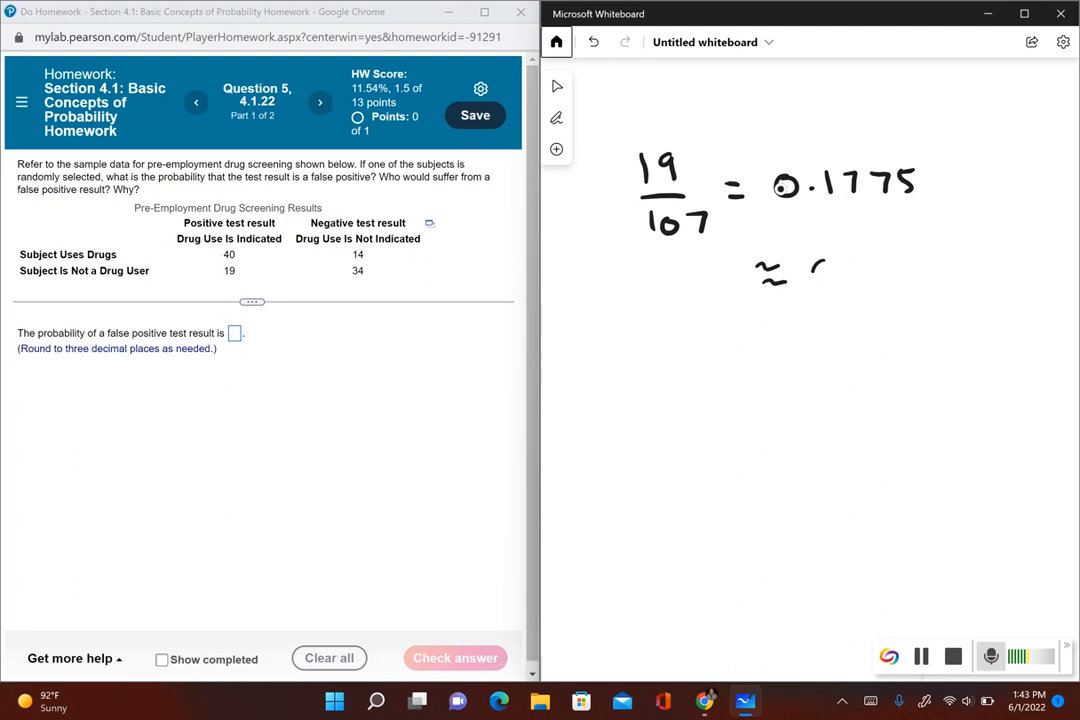
pyautogui.moveTo(800, 270); pyautogui.dragTo(870, 256)
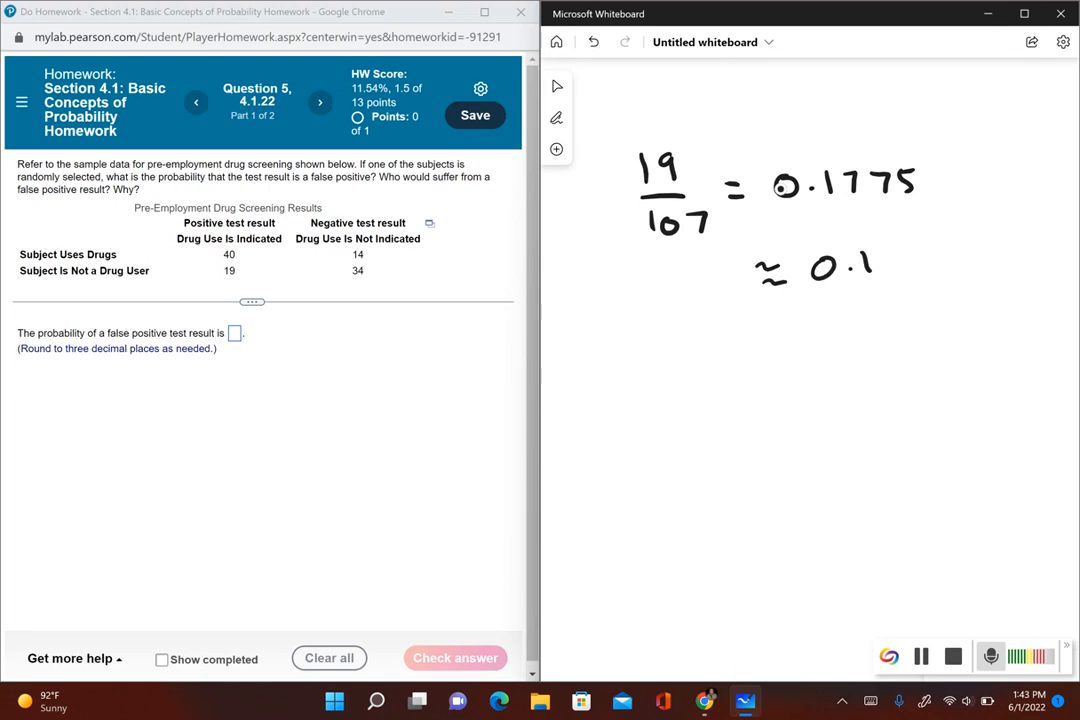
pyautogui.moveTo(880, 260); pyautogui.dragTo(936, 264)
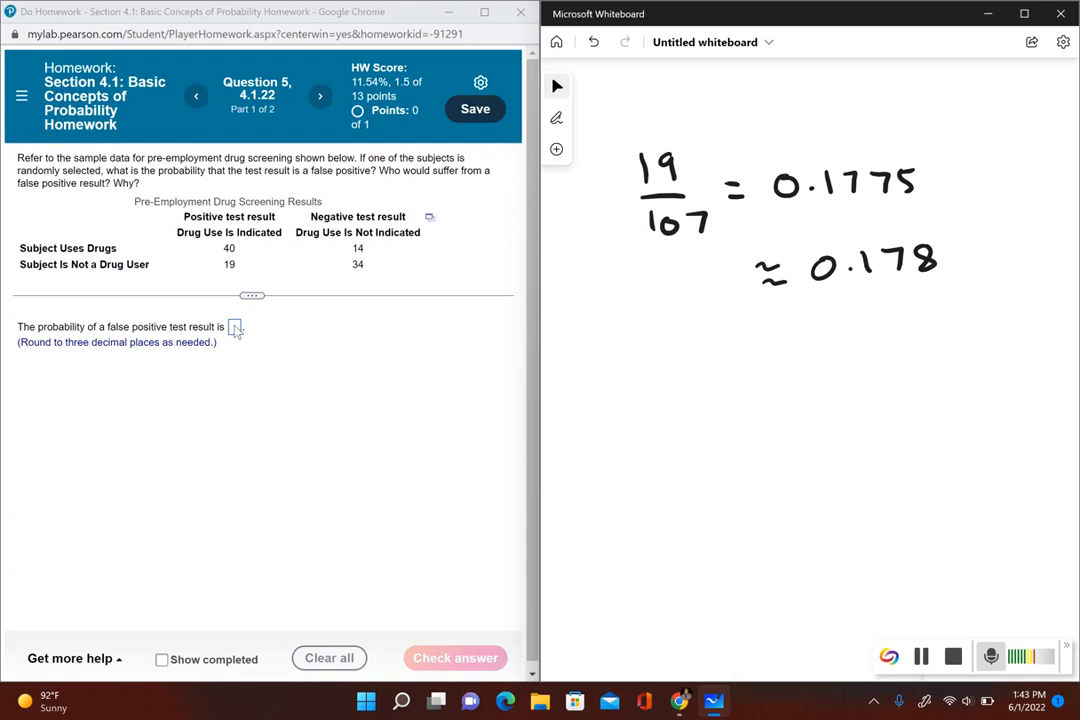
# Enter 0.178 as the false positive probability and submit it for checking
pyautogui.click(236, 328)
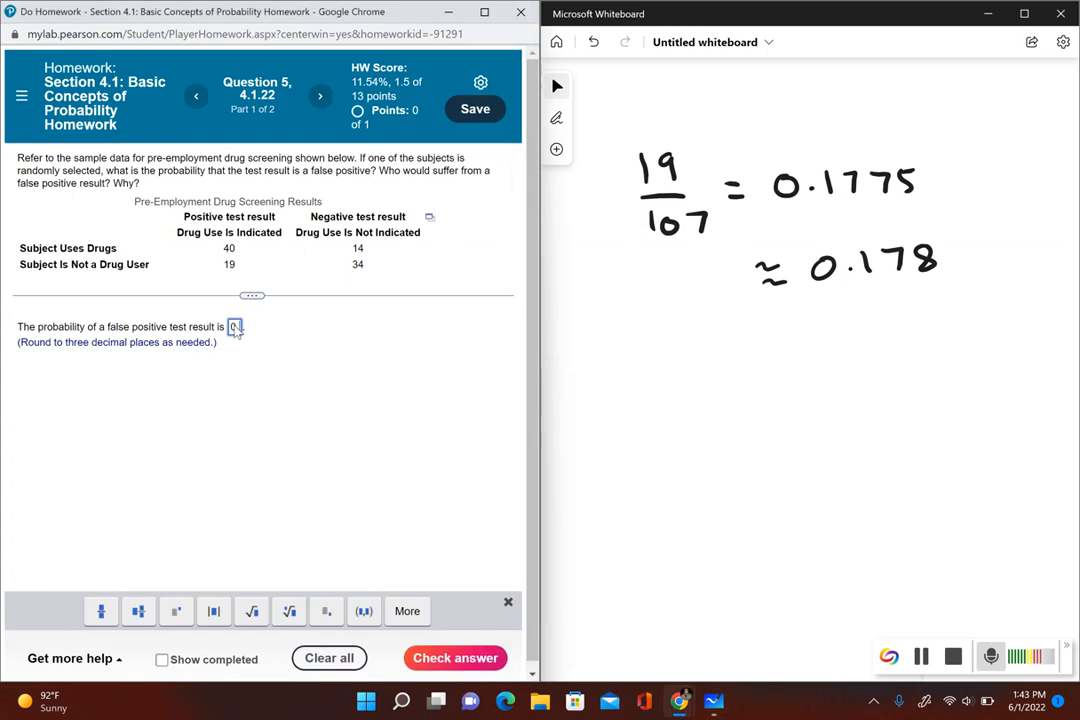
pyautogui.write('0.178')
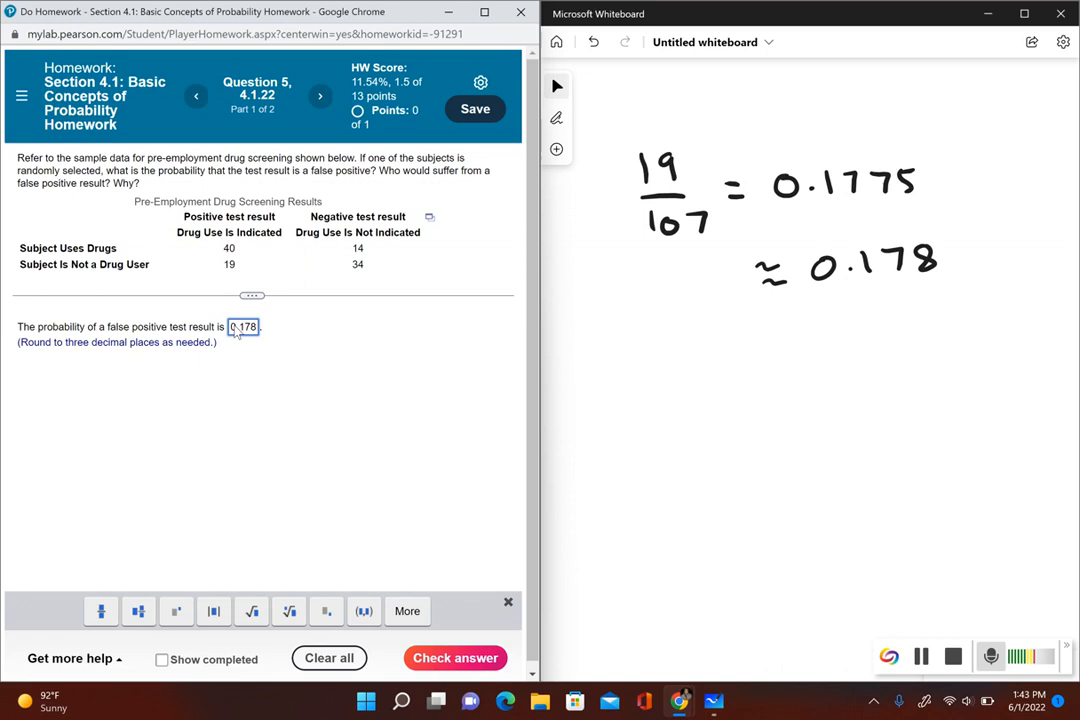
pyautogui.click(456, 658)
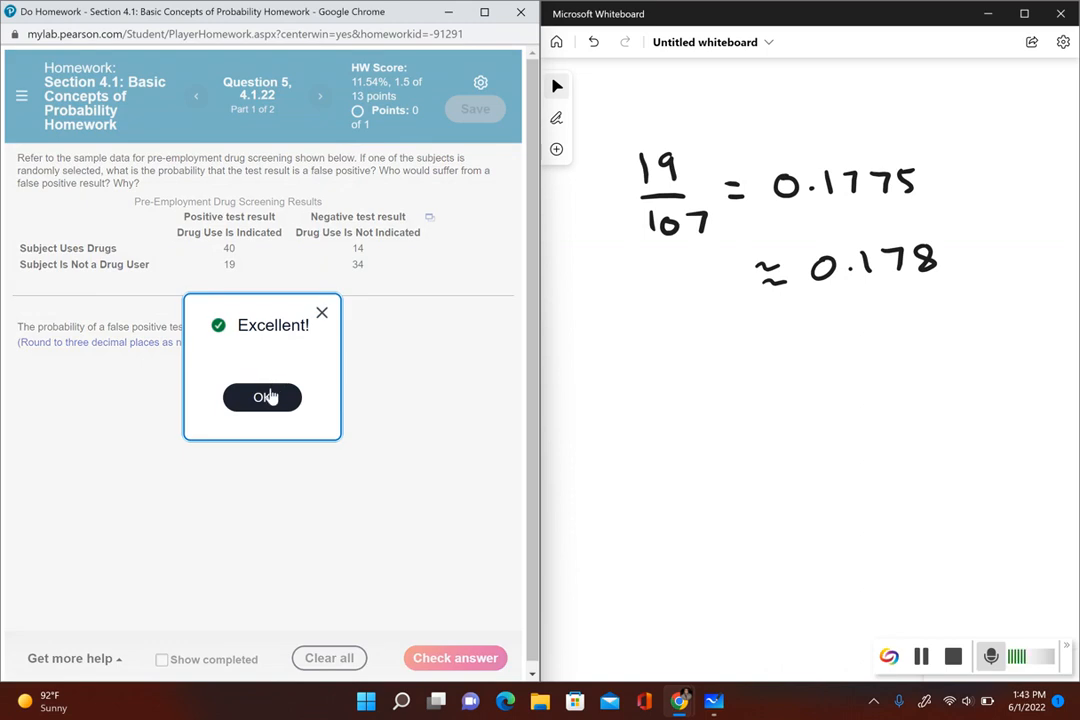
# Dismiss the Excellent confirmation to reveal part 2's multiple-choice question
pyautogui.click(262, 396)
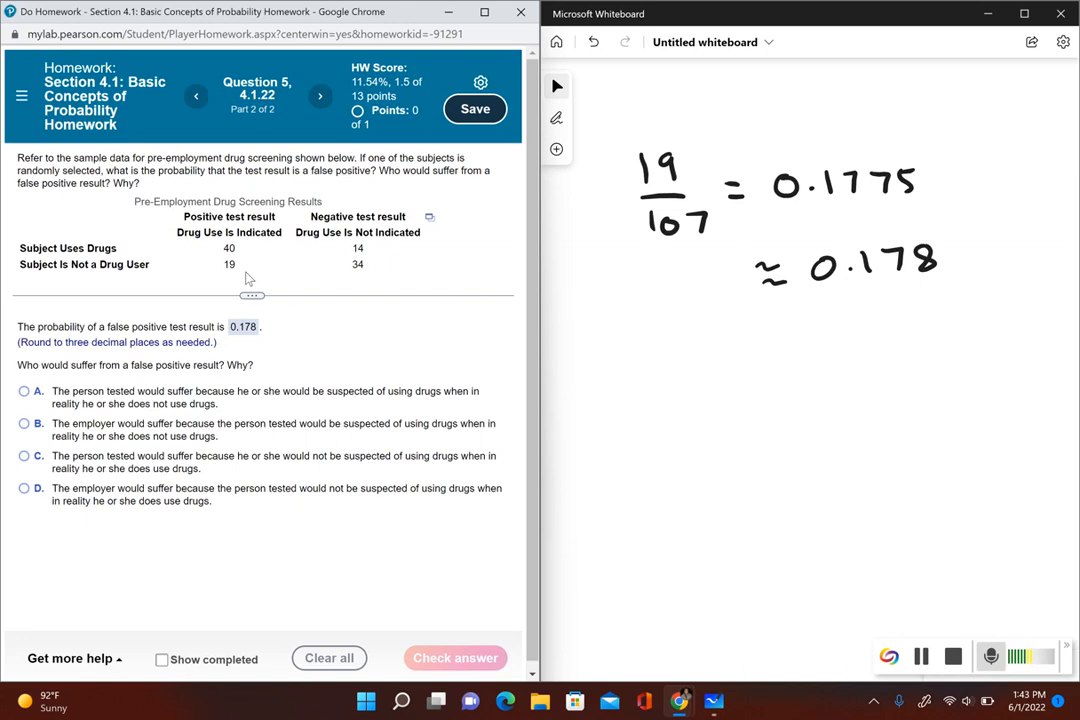
pyautogui.moveTo(200, 358)
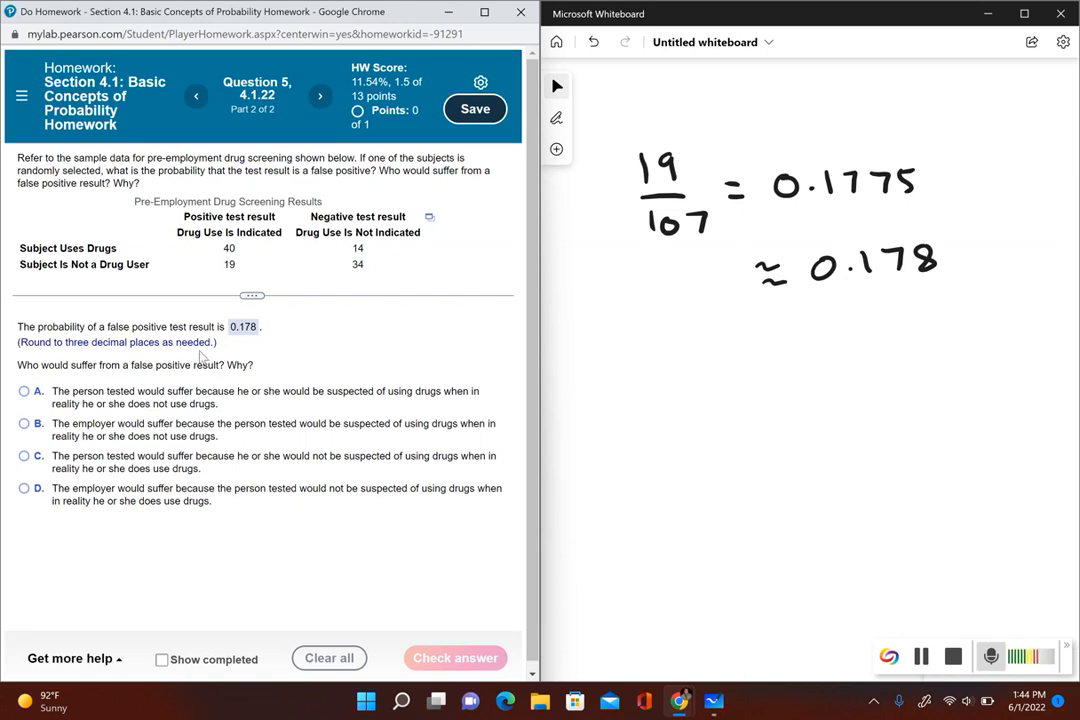
pyautogui.moveTo(76, 400)
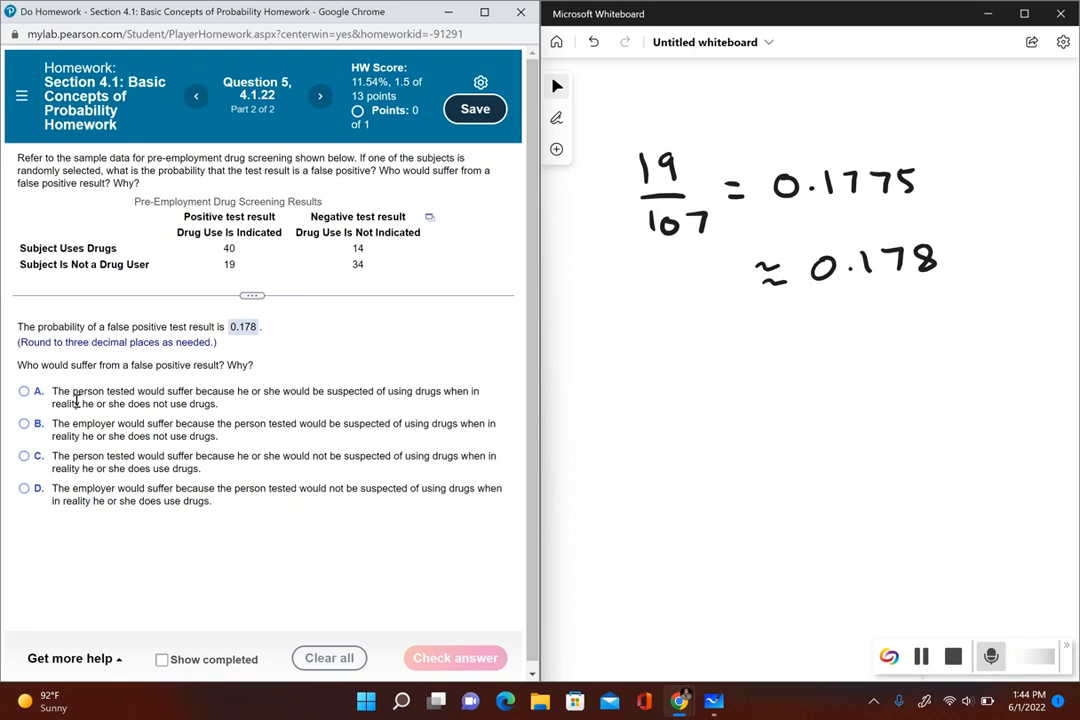
pyautogui.moveTo(150, 424)
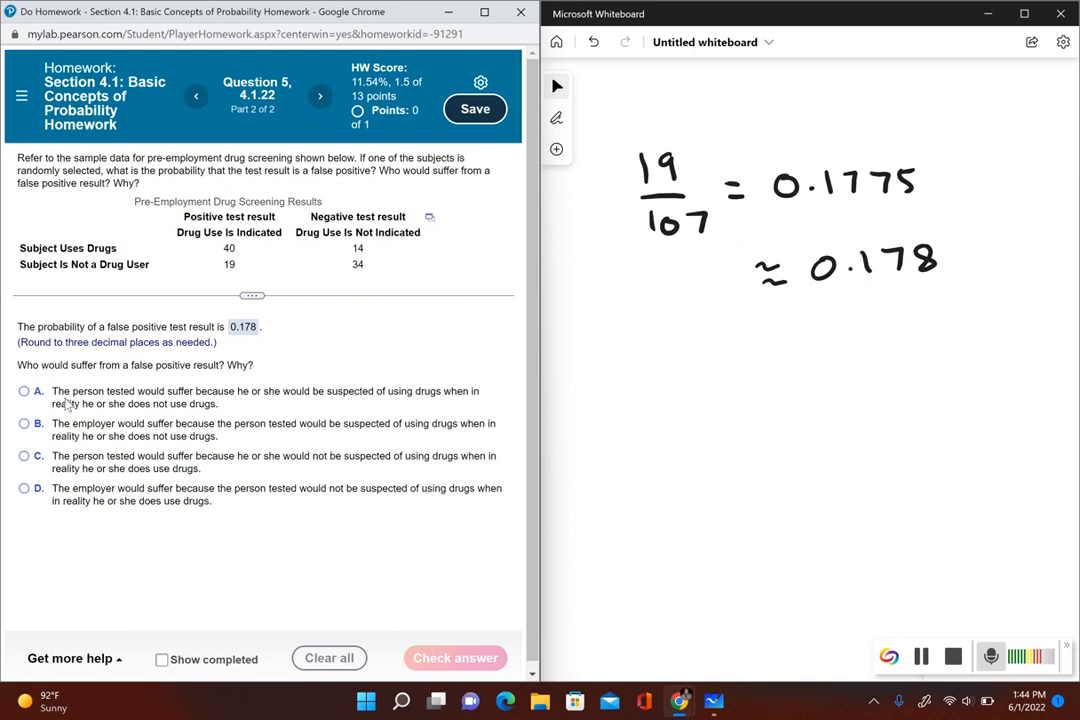
pyautogui.moveTo(238, 340)
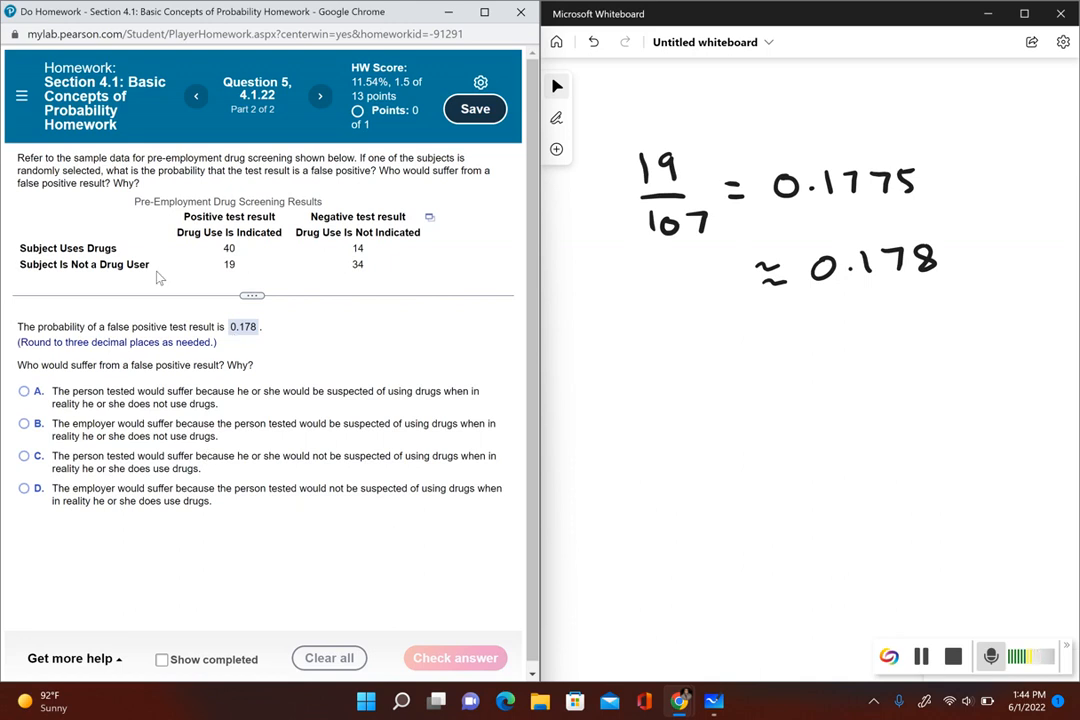
pyautogui.moveTo(140, 390)
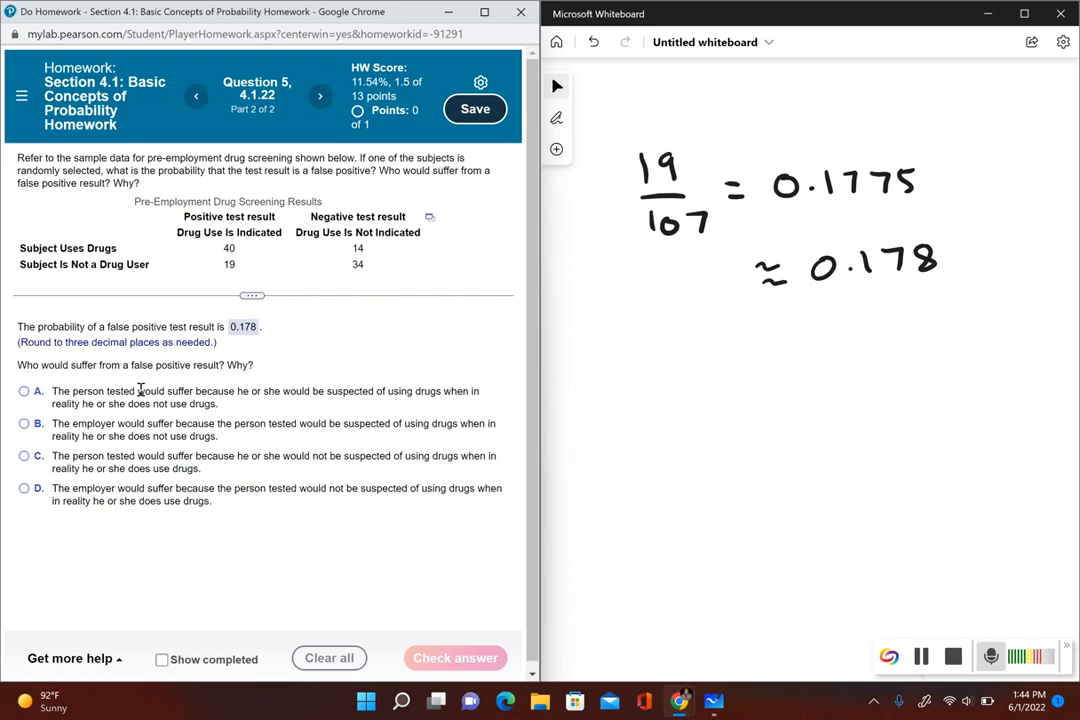
pyautogui.moveTo(244, 406)
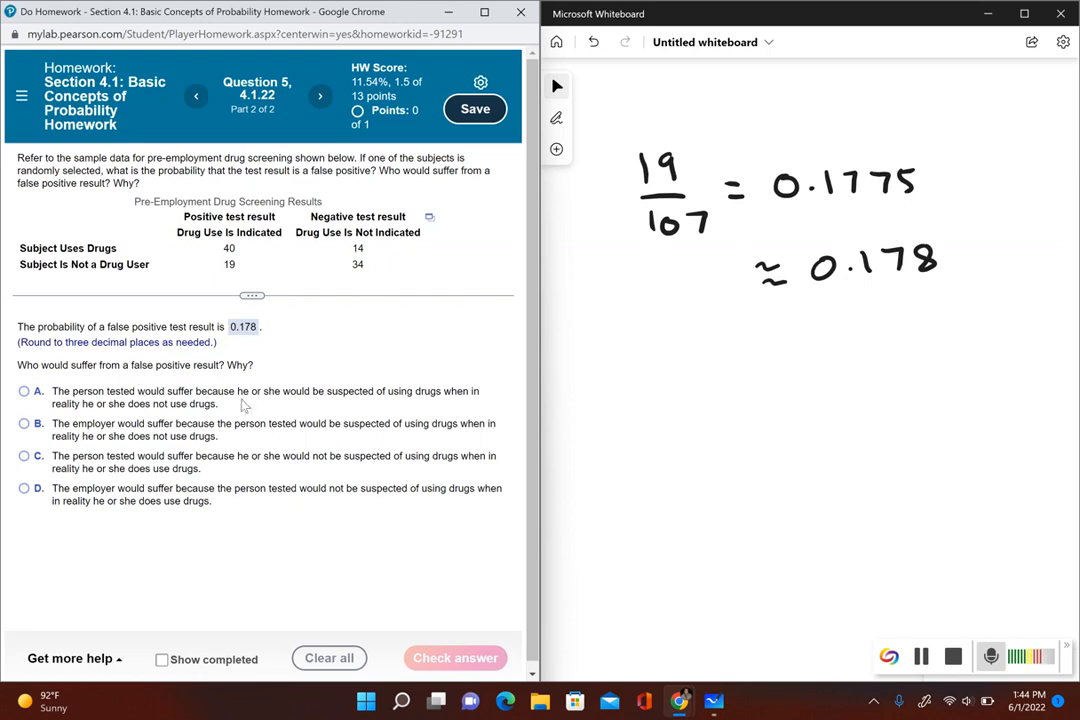